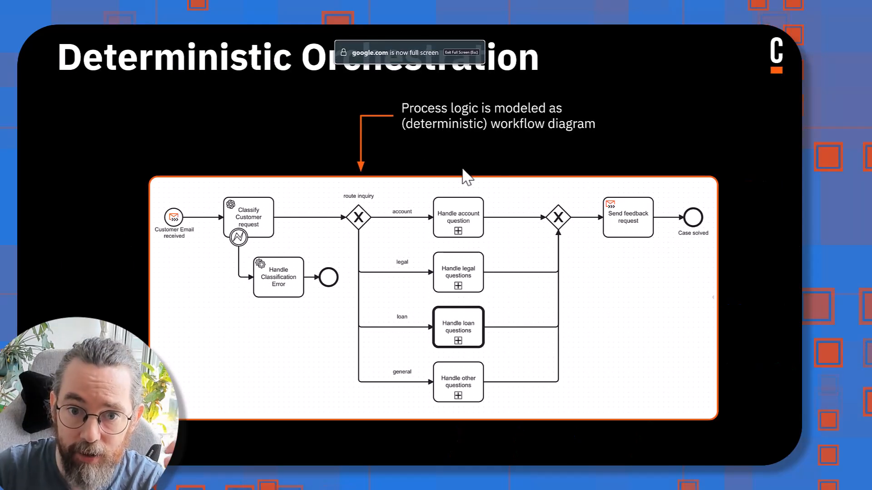
- Advance the full-screen slideshow to the Deterministic Orchestration slide
key(Right)
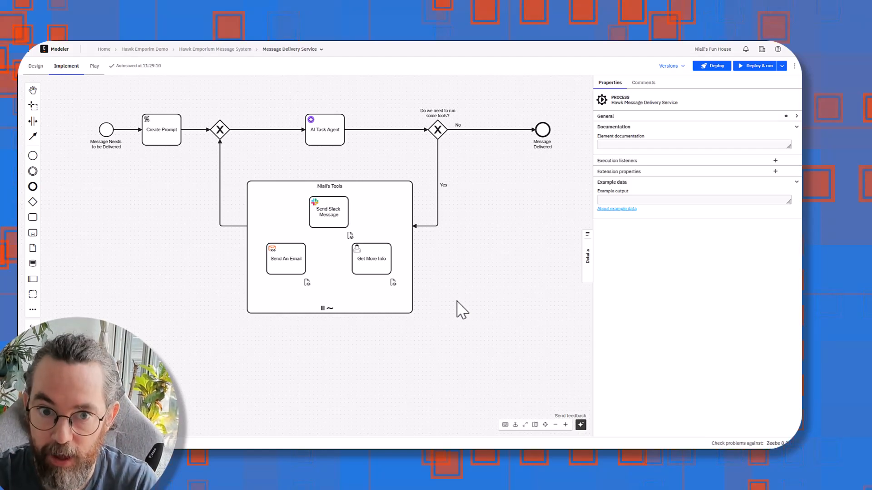
mouse_move(450, 313)
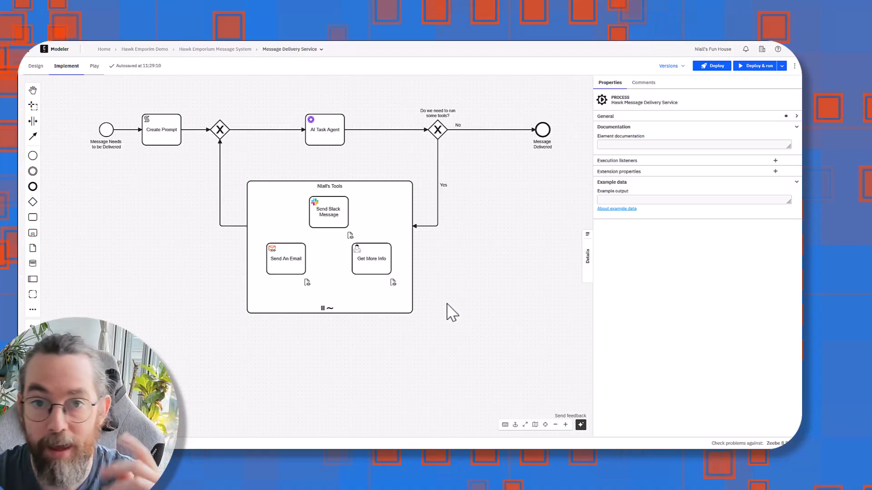
mouse_move(477, 298)
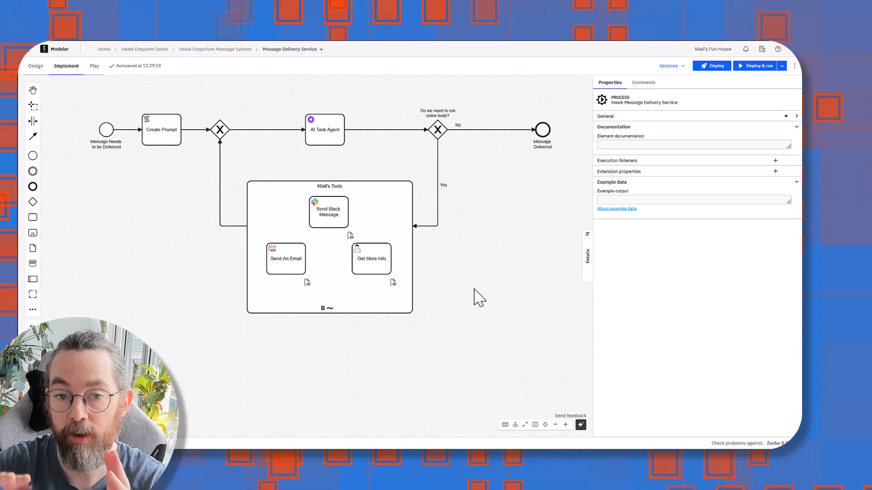
mouse_move(472, 289)
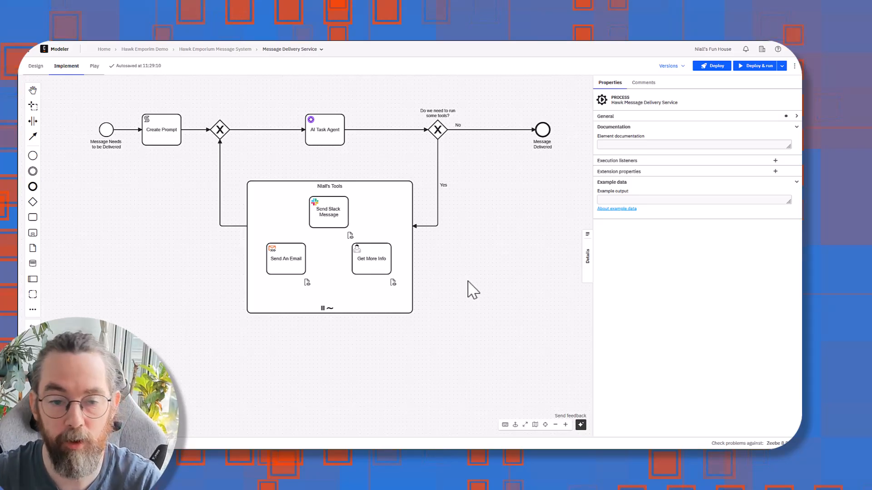
mouse_move(389, 164)
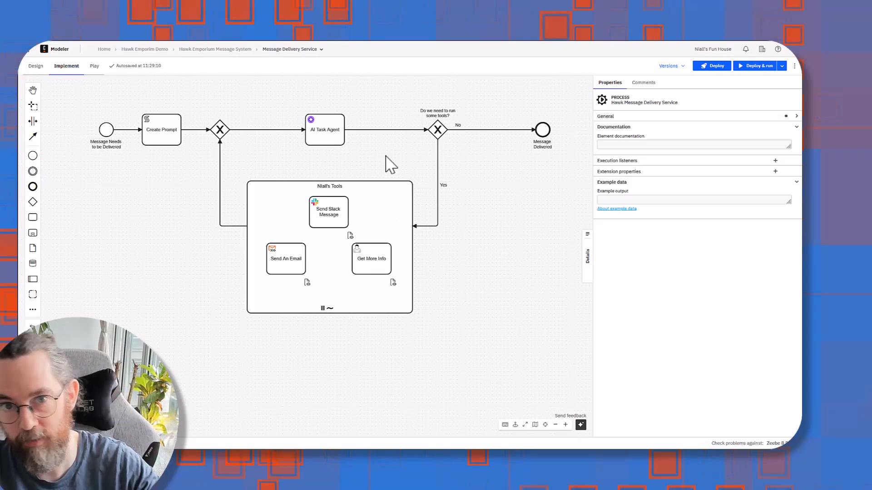
mouse_move(359, 129)
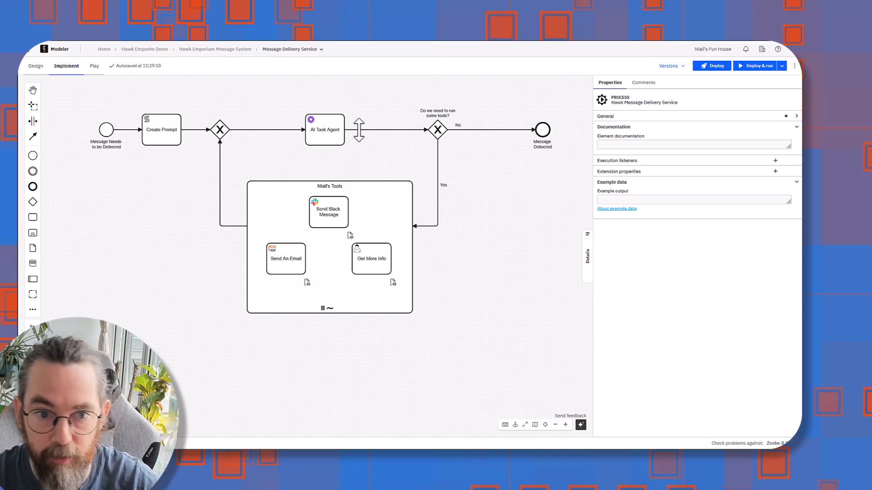
- Inspect the AI Task Agent, Send Slack Message and Get More Info properties
click(325, 129)
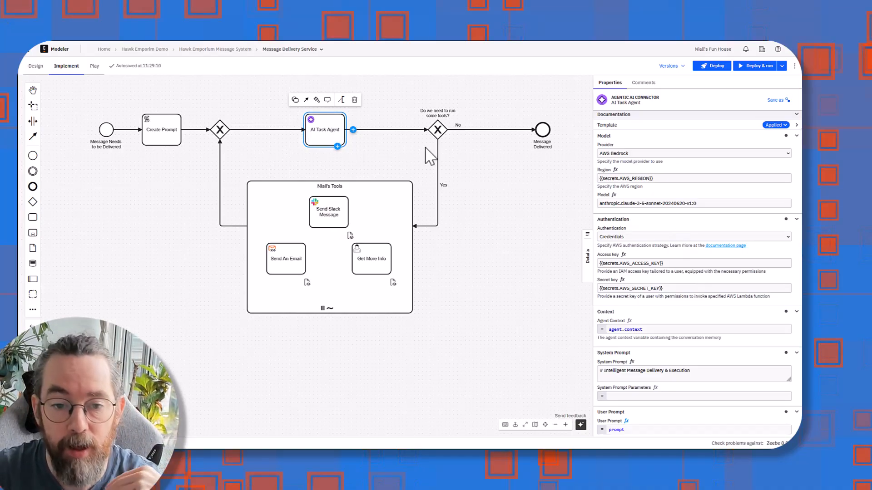
mouse_move(392, 173)
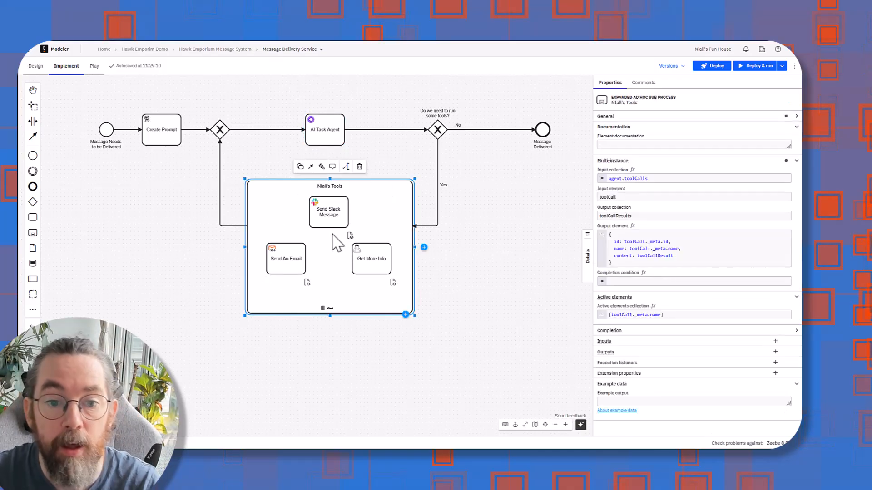
click(329, 211)
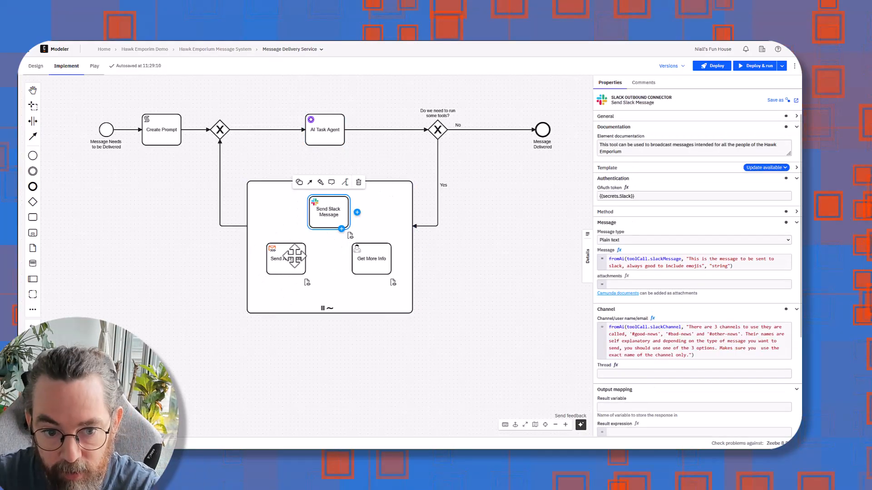
click(371, 259)
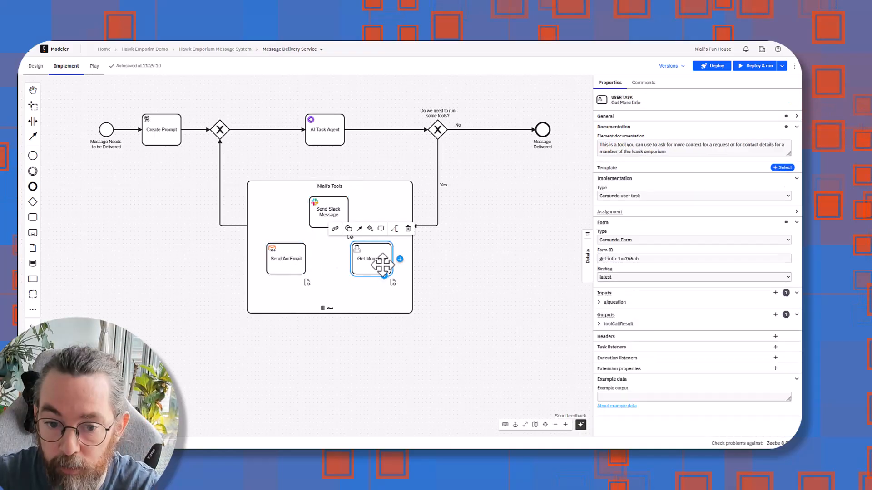
mouse_move(264, 302)
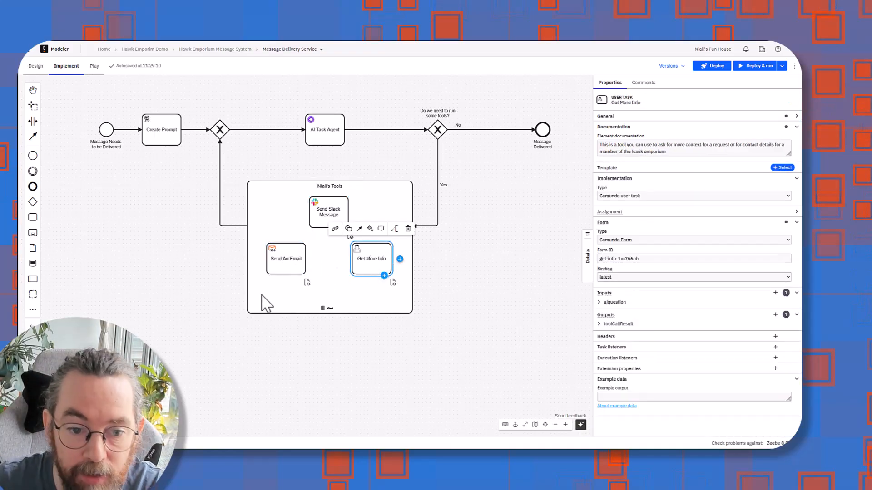
- Select Niall's Tools and enlarge it downward to make room for another tool
click(329, 186)
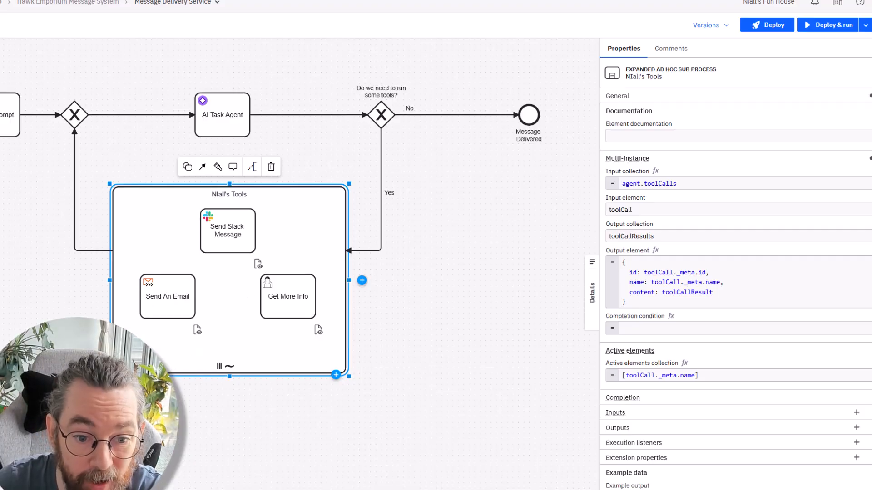
drag(336, 375, 336, 473)
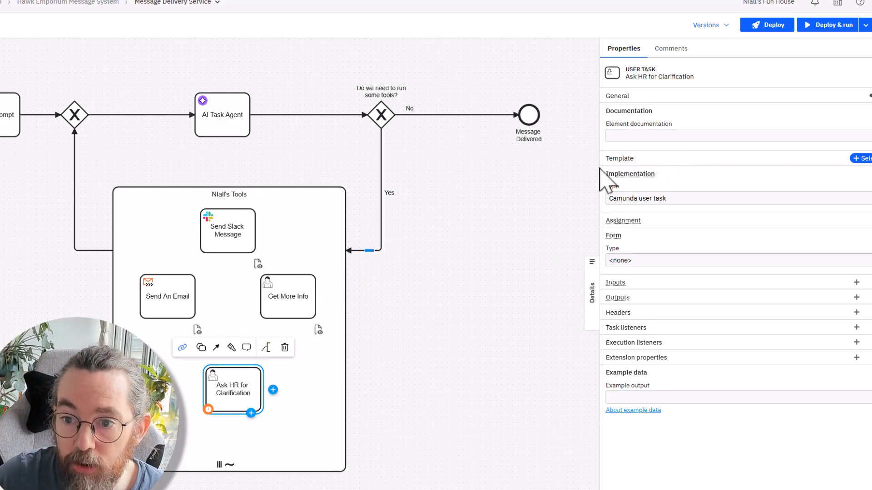
- Describe the HR validation tool, add a fromAi question input and hrApproves toolResult output
text(Use this tool to send a question to HR for validation)
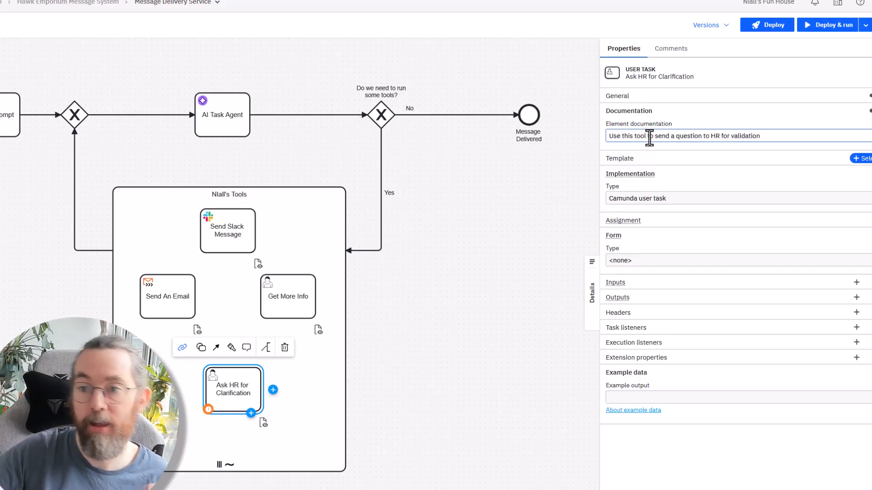
mouse_move(722, 136)
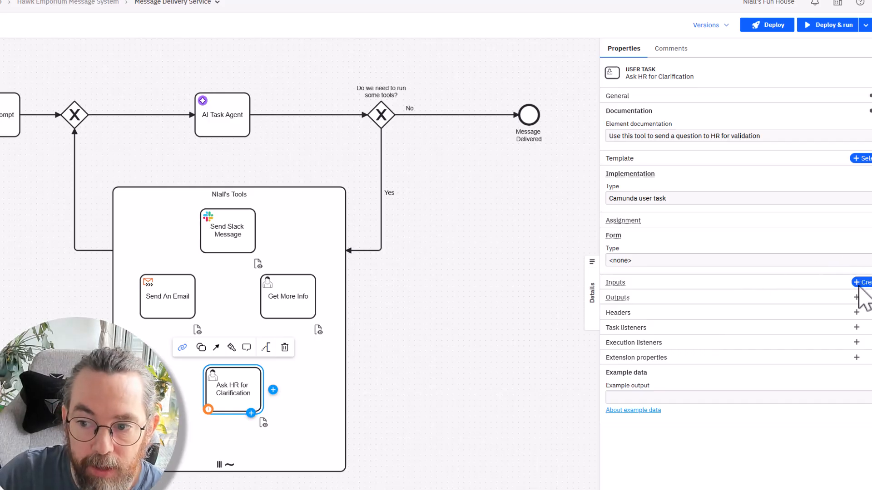
click(862, 283)
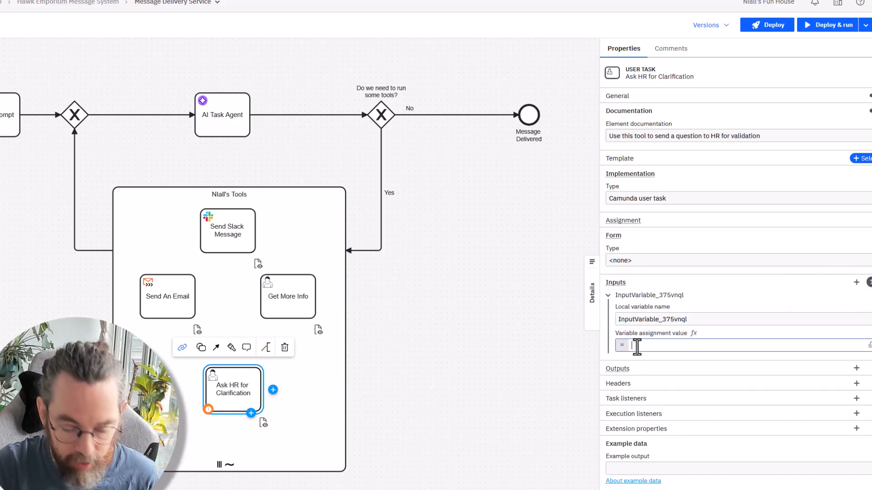
text(fromAi(toolCall.messageText, "This is the question for HR that you are going to send.", "string"))
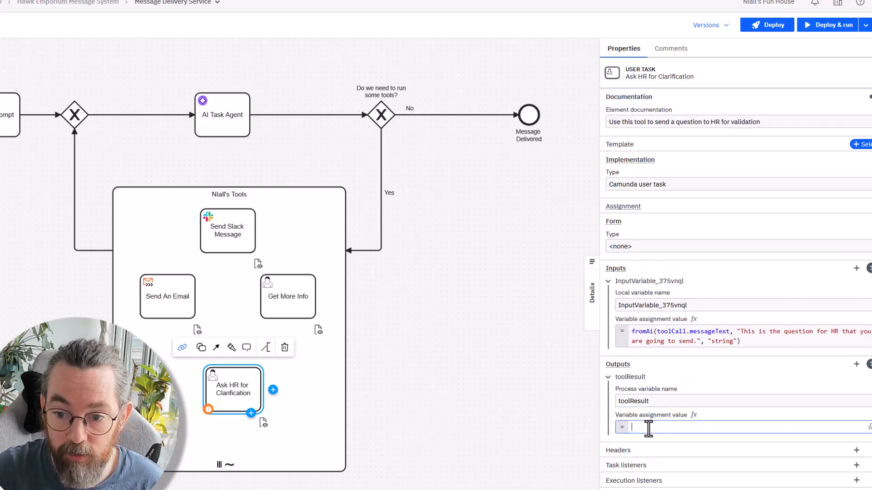
text({"hrApproves": messageValidation})
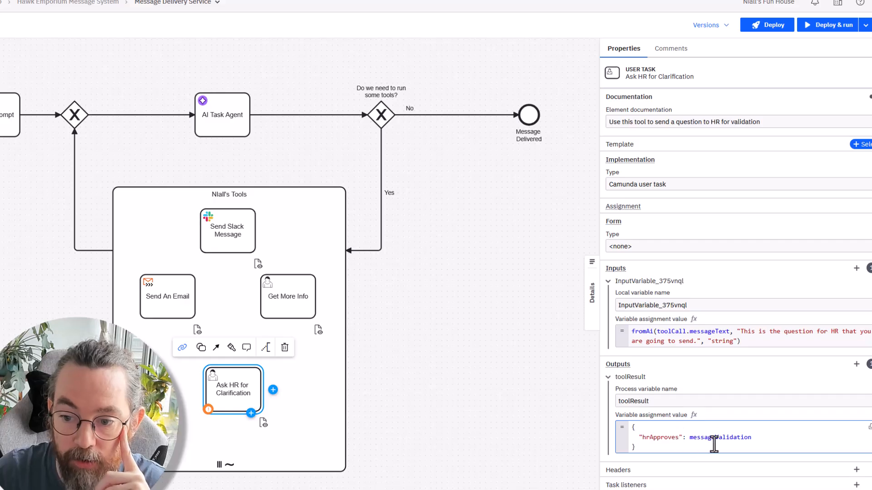
double_click(720, 438)
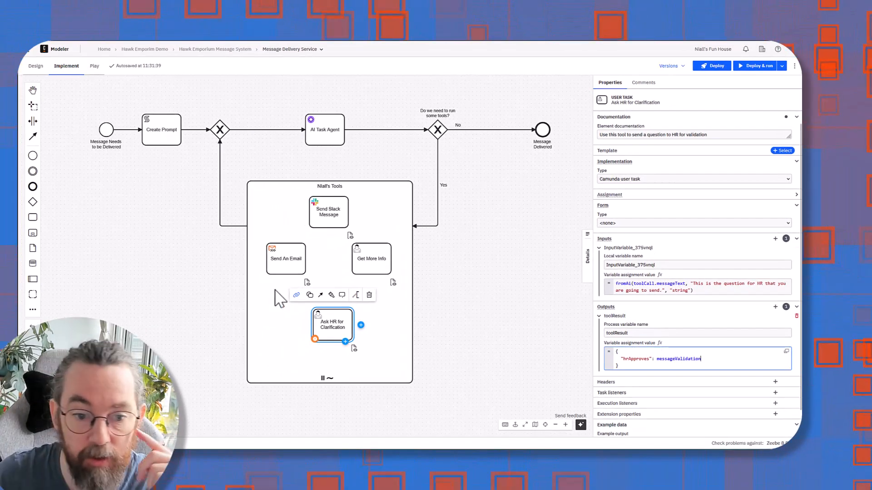
- Attach the Check with HR form to the Ask HR for Clarification task
click(296, 295)
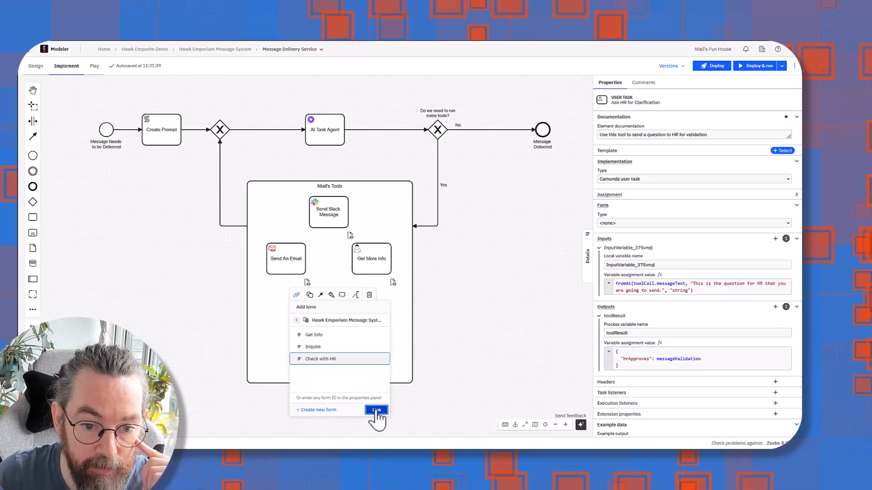
click(377, 410)
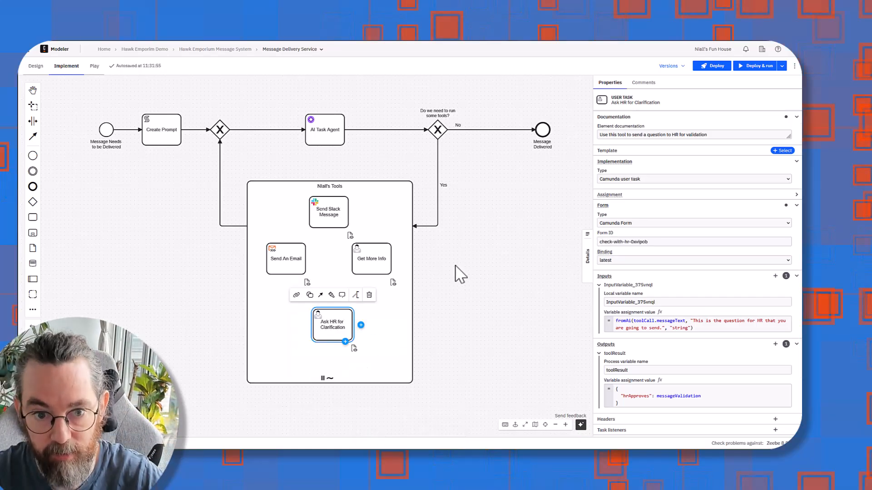
mouse_move(645, 234)
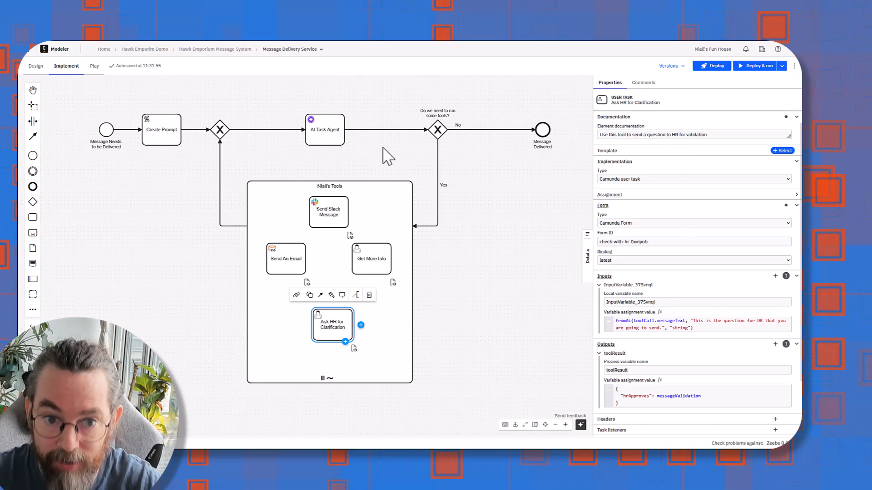
mouse_move(416, 177)
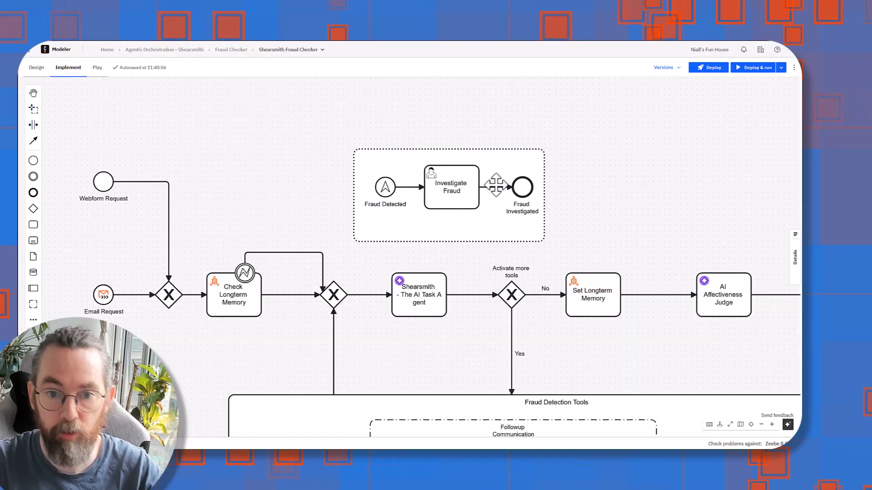
mouse_move(666, 201)
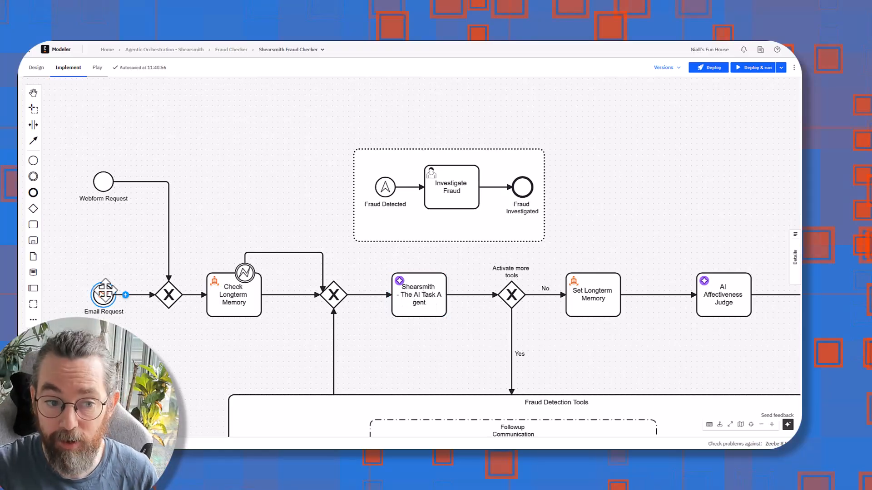
click(103, 182)
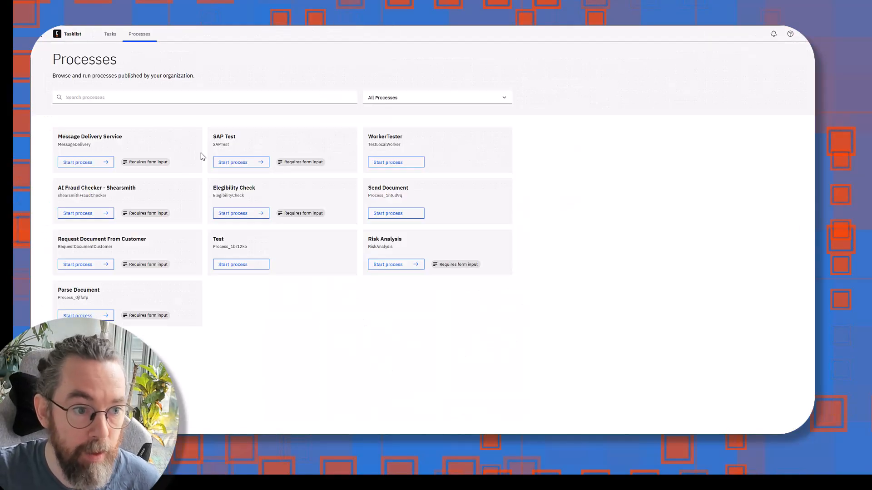
click(77, 213)
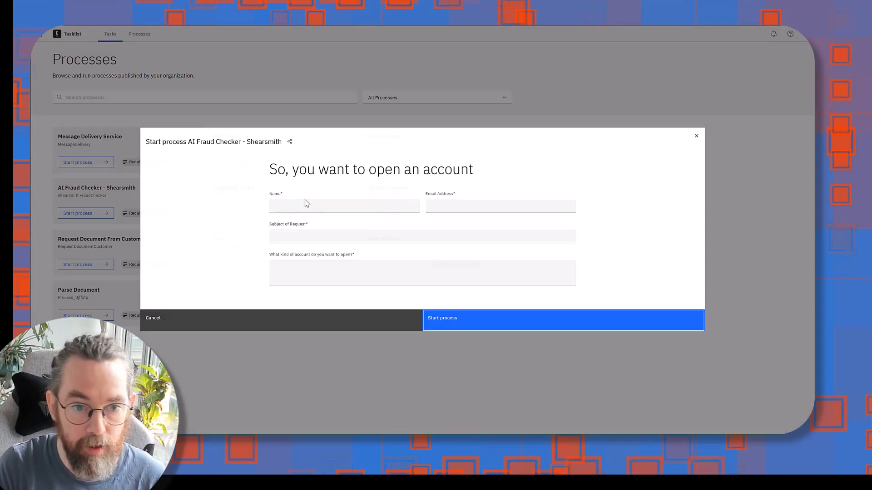
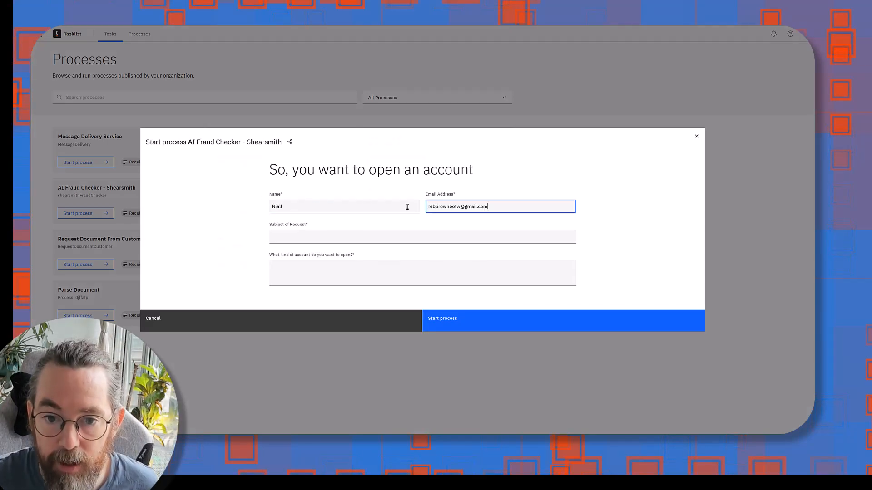
click(422, 236)
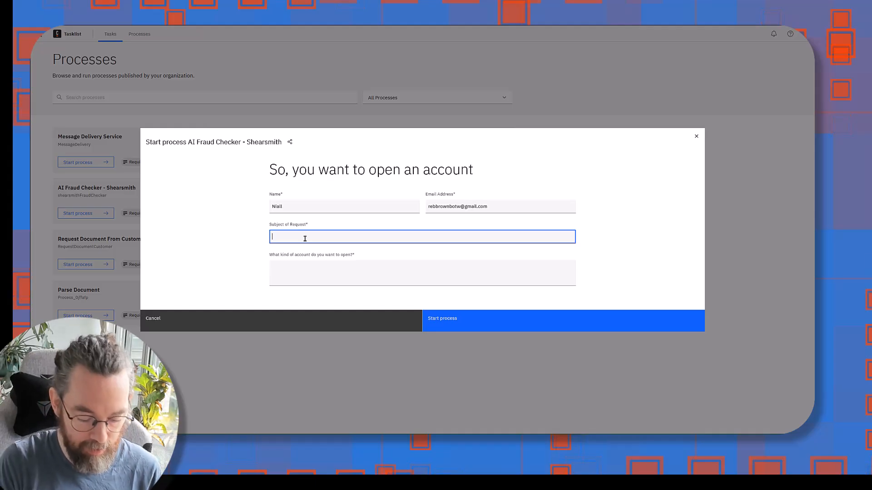
text(Account Status)
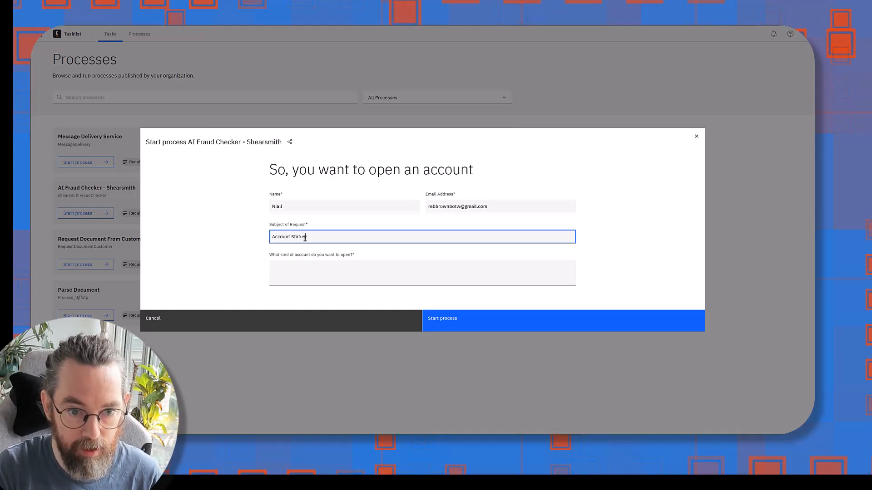
text(Hello, I)
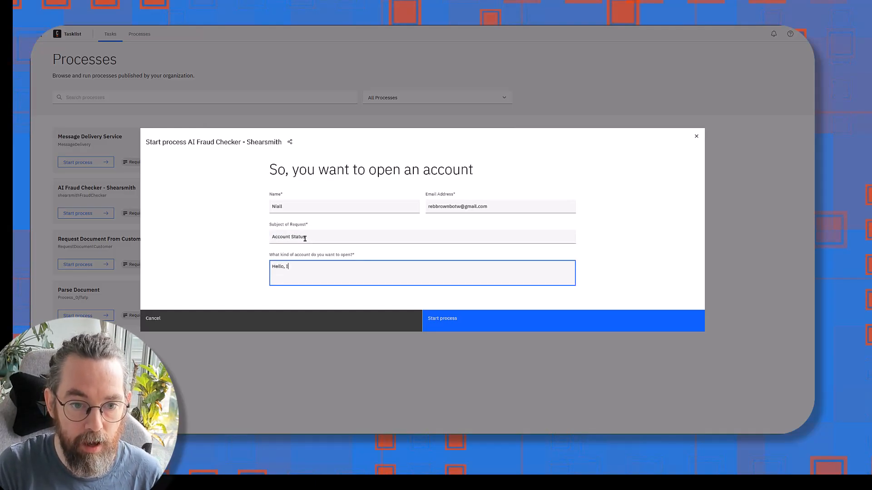
text(have an account)
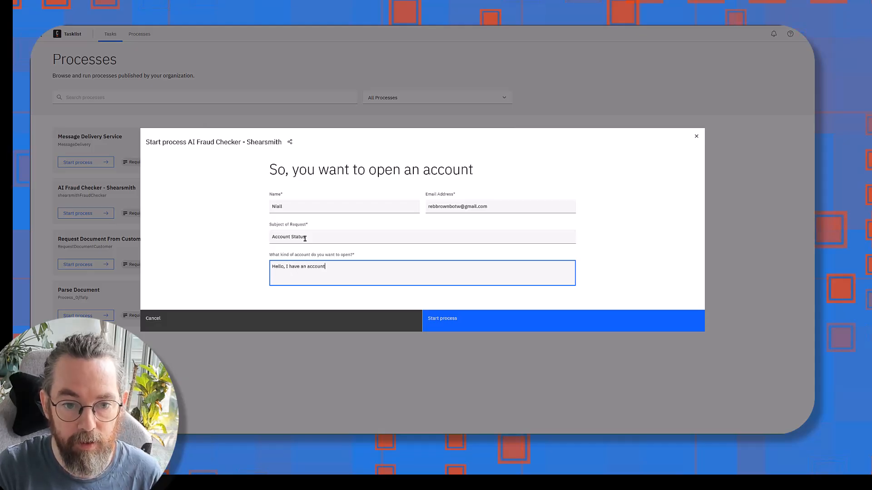
text(and i wud)
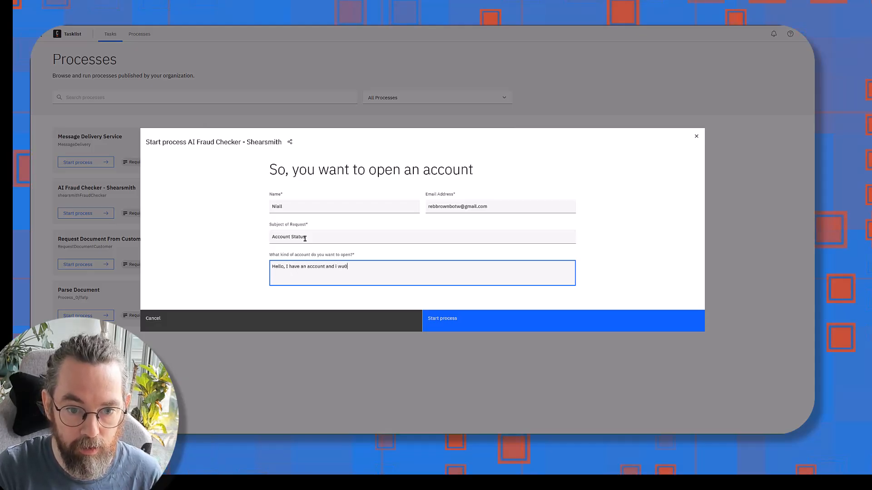
text(would like to know the status of th)
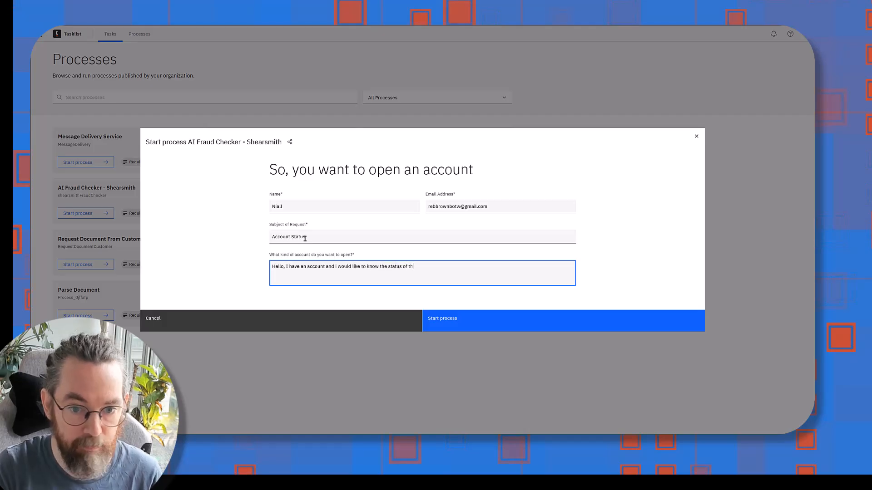
text(at account)
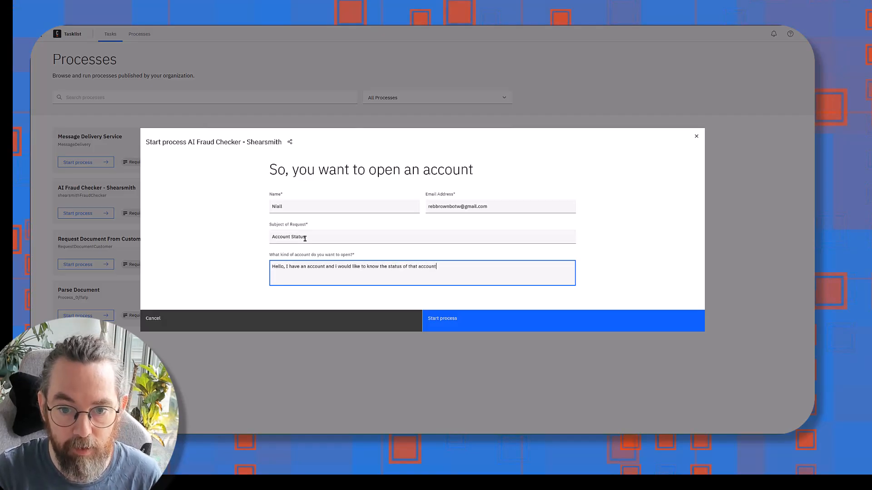
click(562, 318)
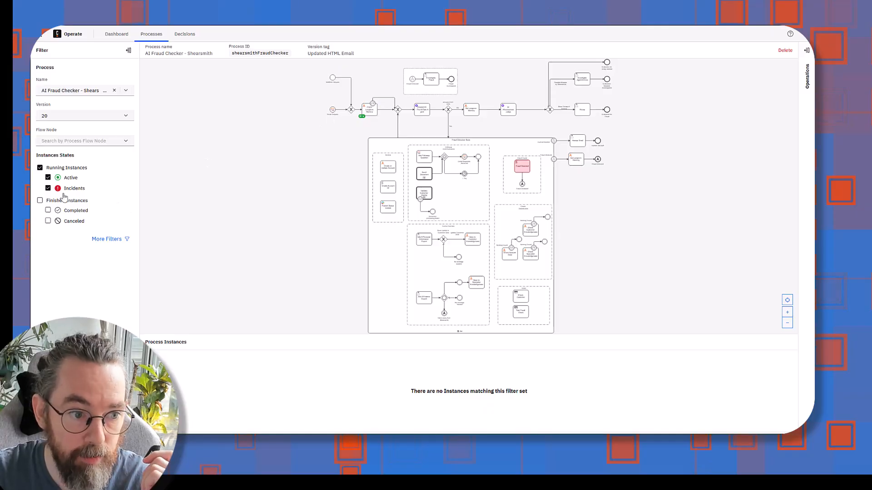
- Include finished instances, open the running fraud checker, and drill into the document request
click(40, 200)
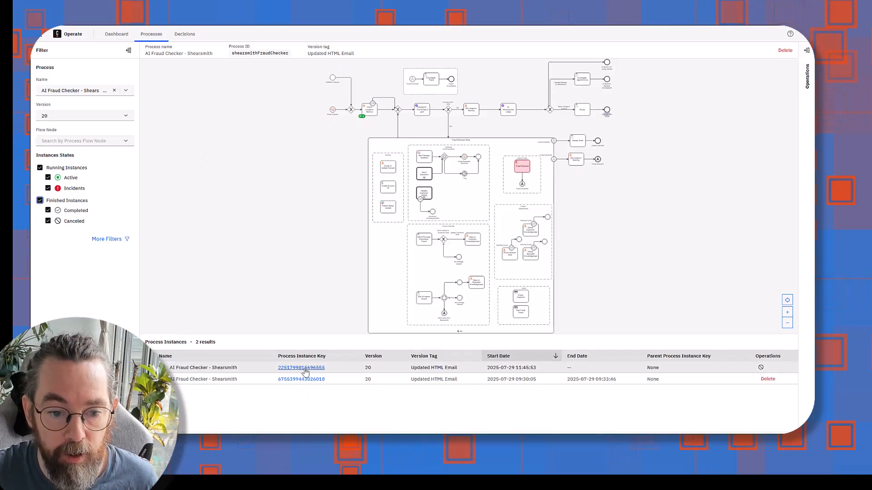
click(301, 367)
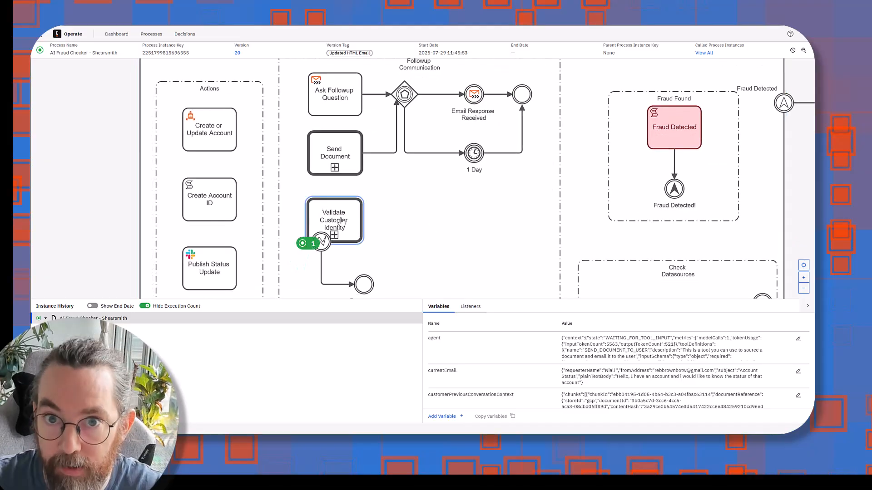
click(334, 220)
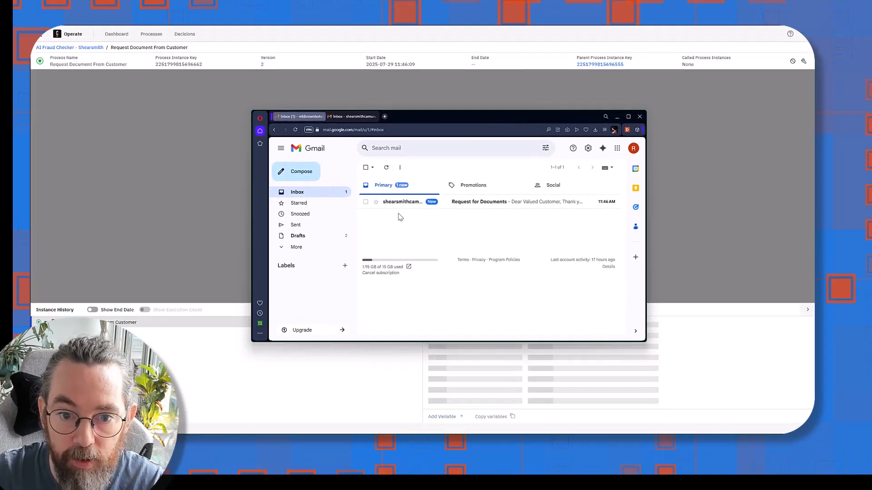
- Send a reply to Request for Documents with the ID PDF attached, then close File Explorer
click(478, 202)
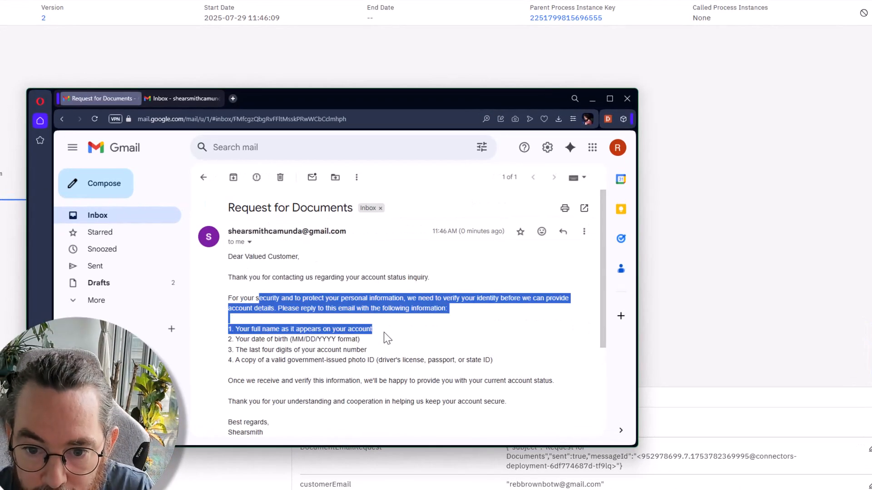
click(404, 298)
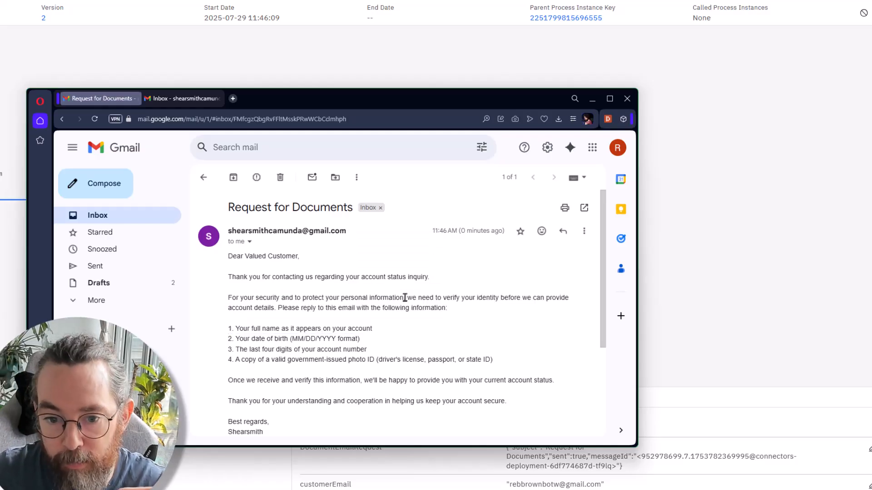
scroll(down, 3)
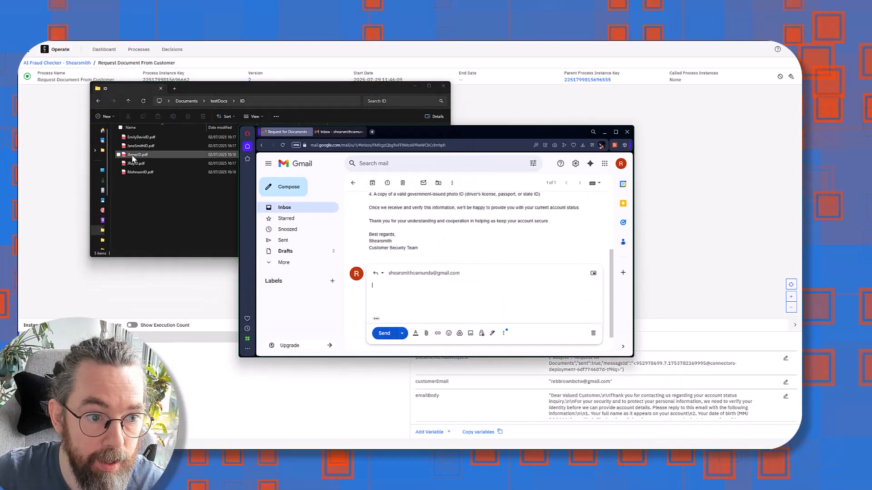
click(137, 154)
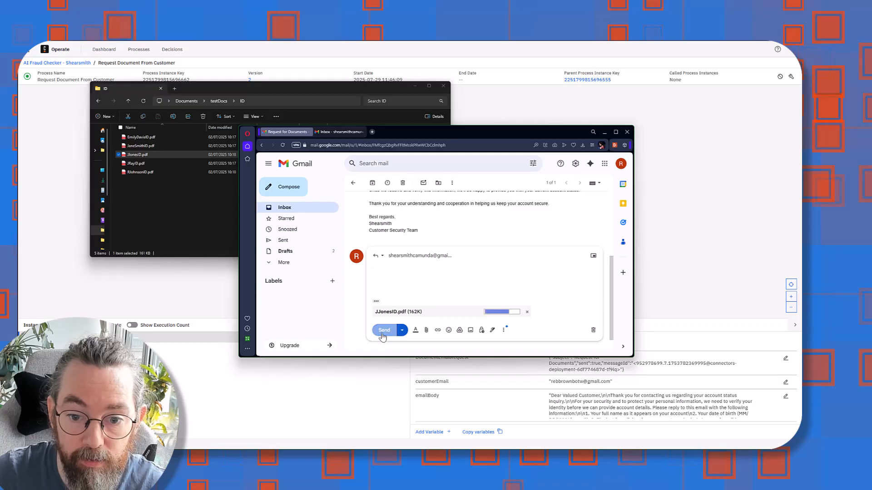
click(384, 330)
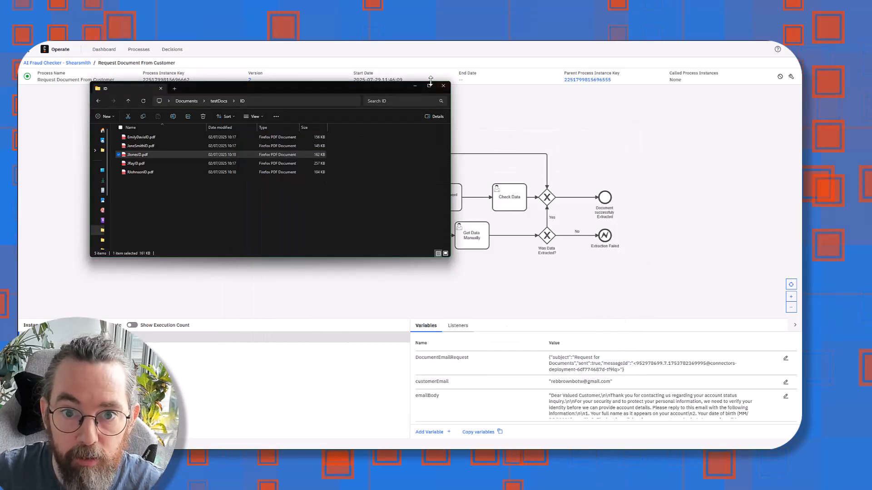
click(442, 86)
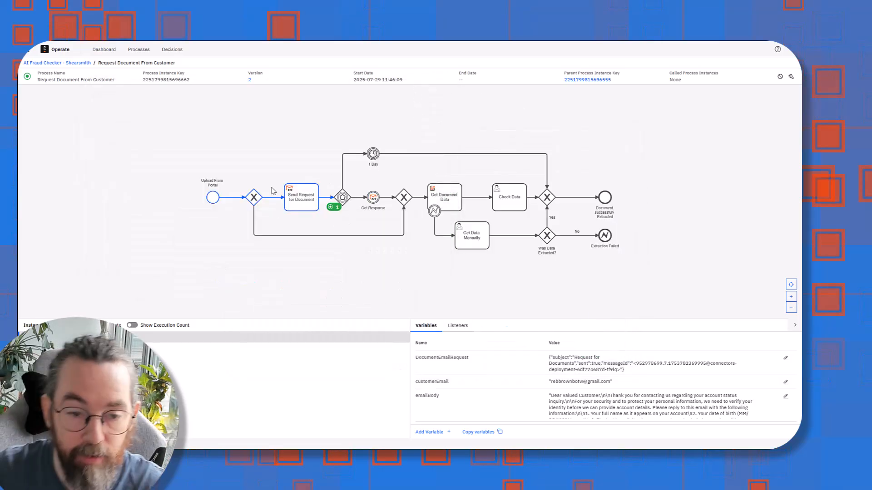
mouse_move(372, 227)
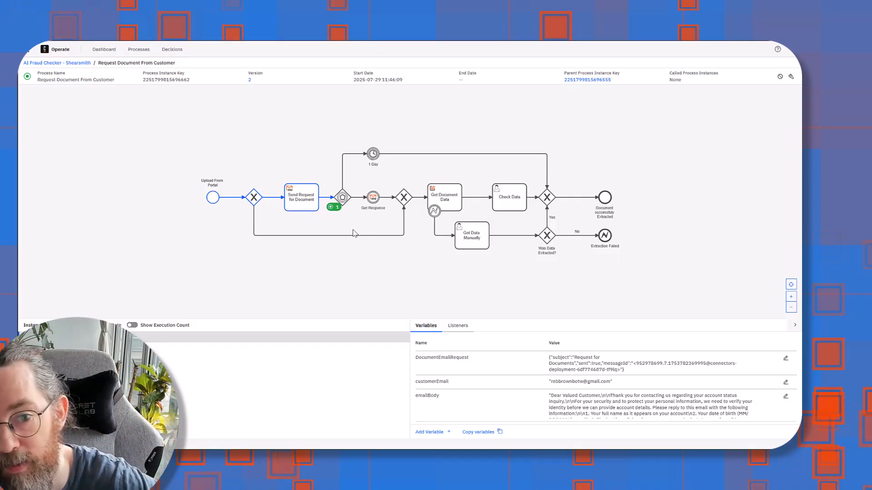
mouse_move(383, 132)
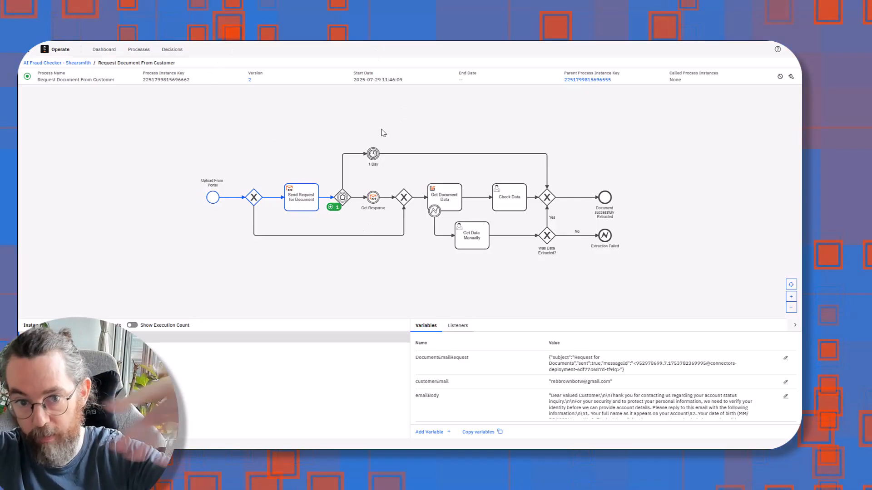
mouse_move(361, 223)
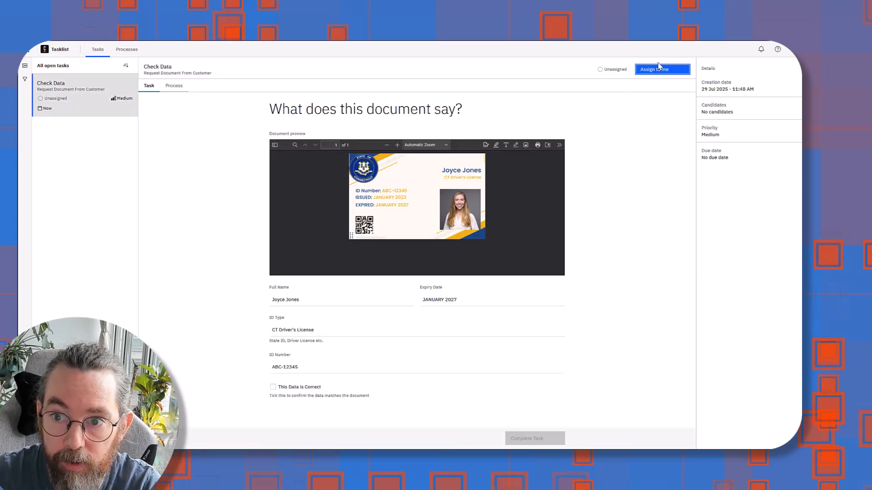
click(661, 69)
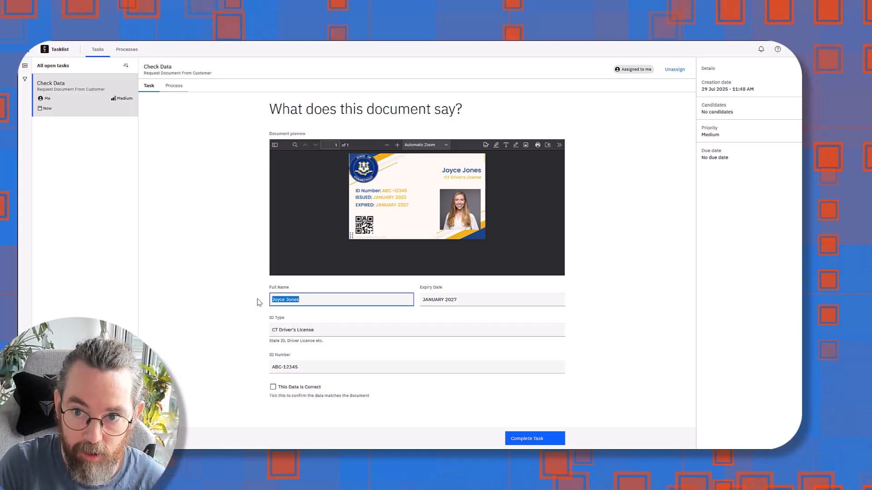
text(Niall Deehan)
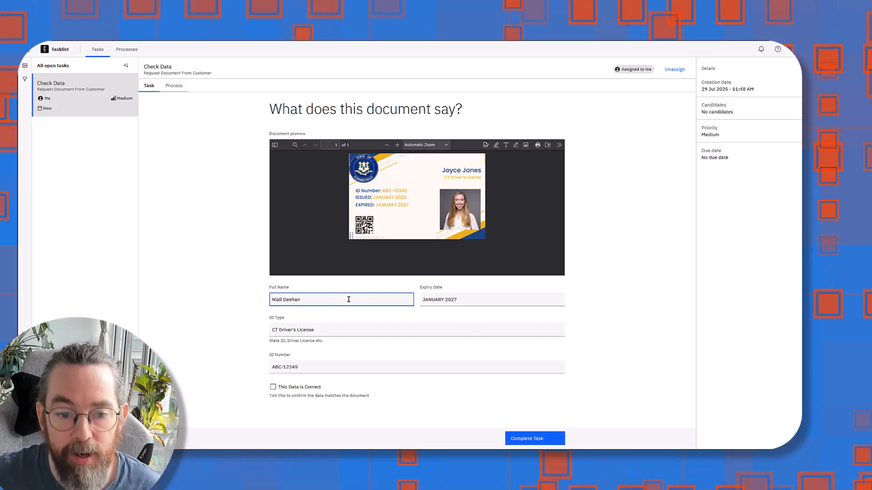
click(272, 386)
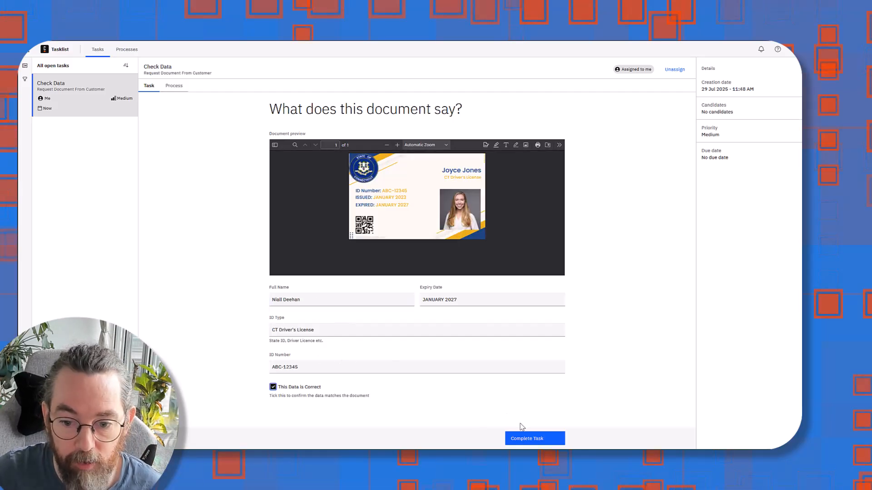
click(534, 438)
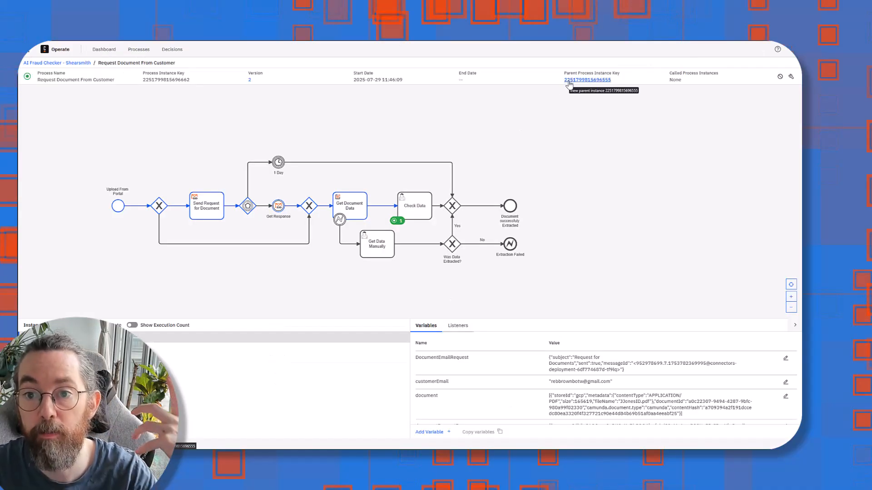
mouse_move(580, 210)
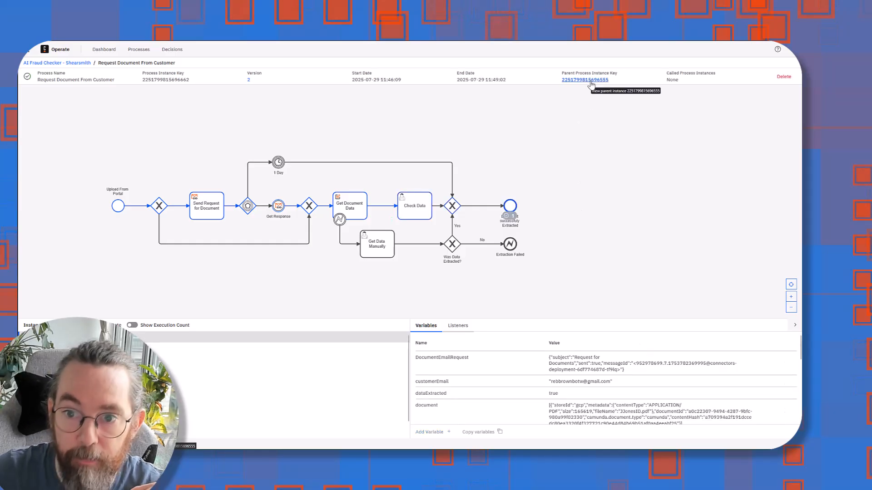
- Open the parent fraud checker instance and turn on Show Execution Count
click(584, 80)
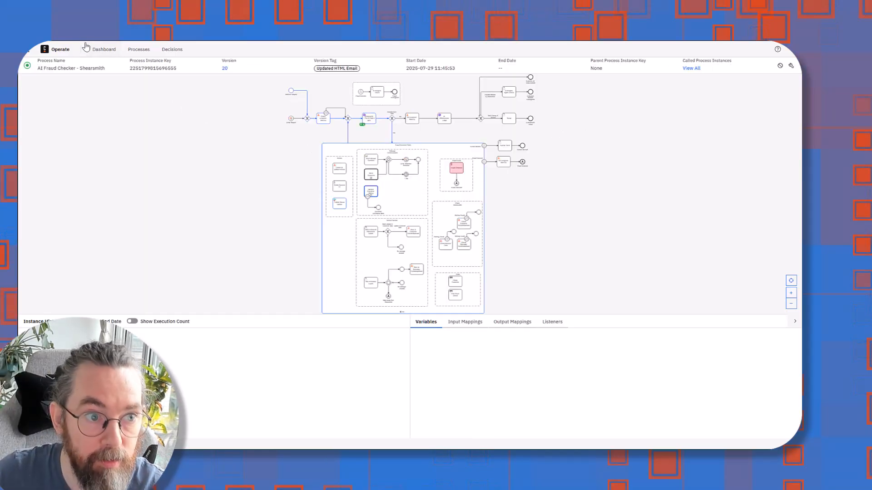
mouse_move(174, 323)
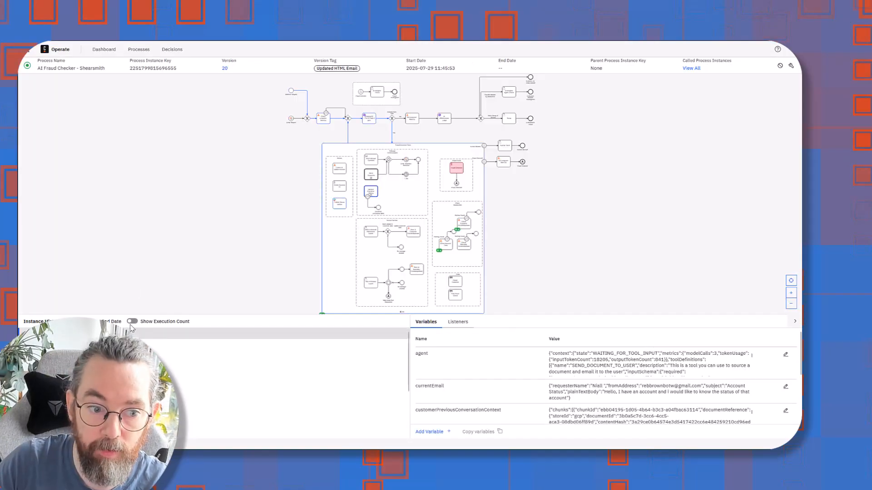
click(132, 322)
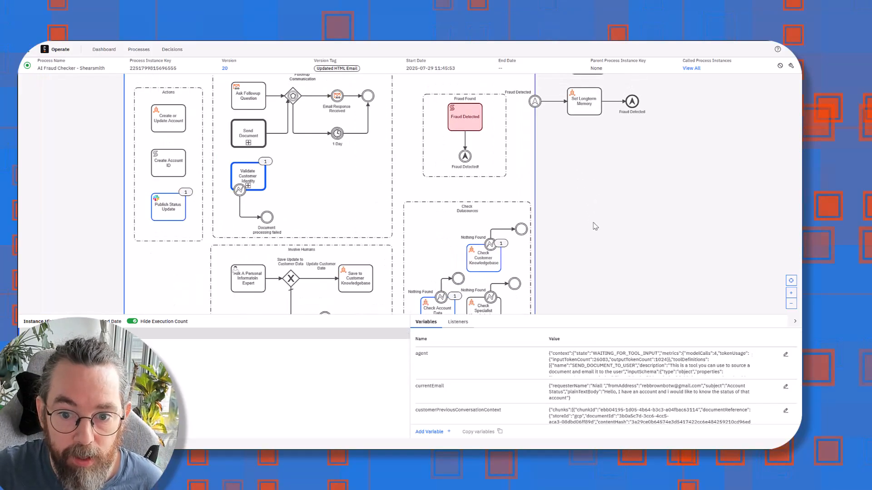
scroll(down, 3)
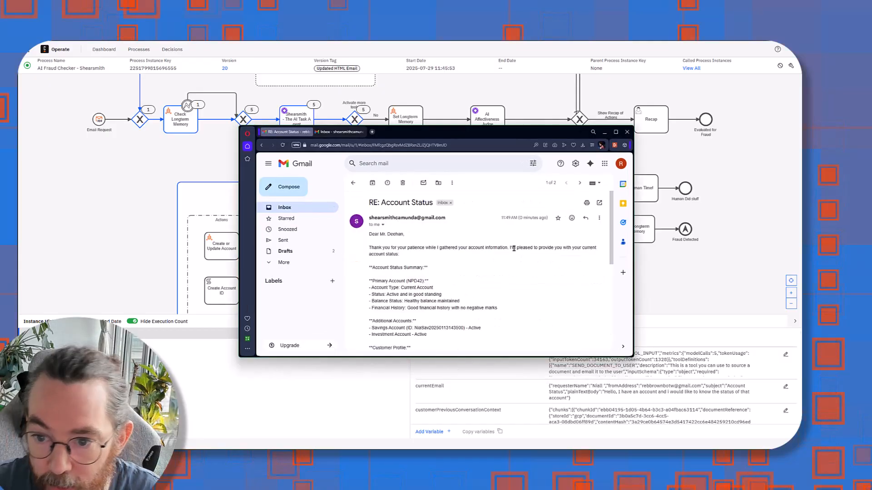
- Scroll through the RE: Account Status reply's account summary, then minimize the Gmail window
scroll(down, 3)
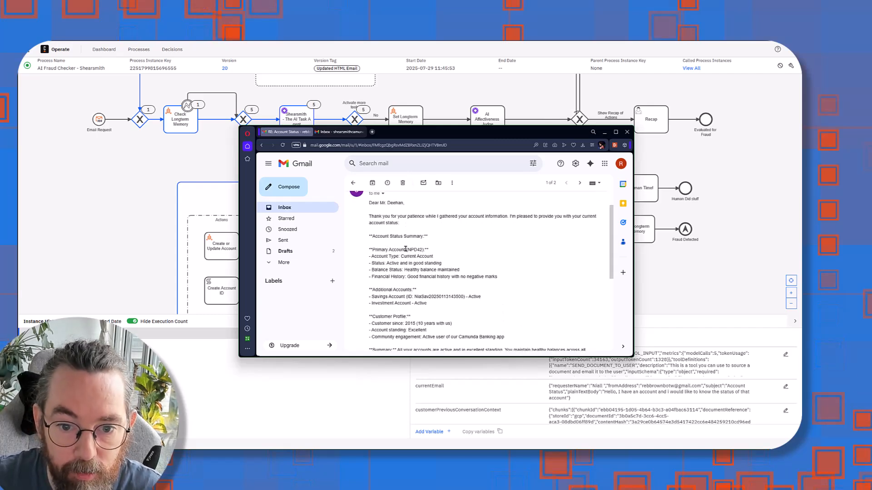
scroll(down, 3)
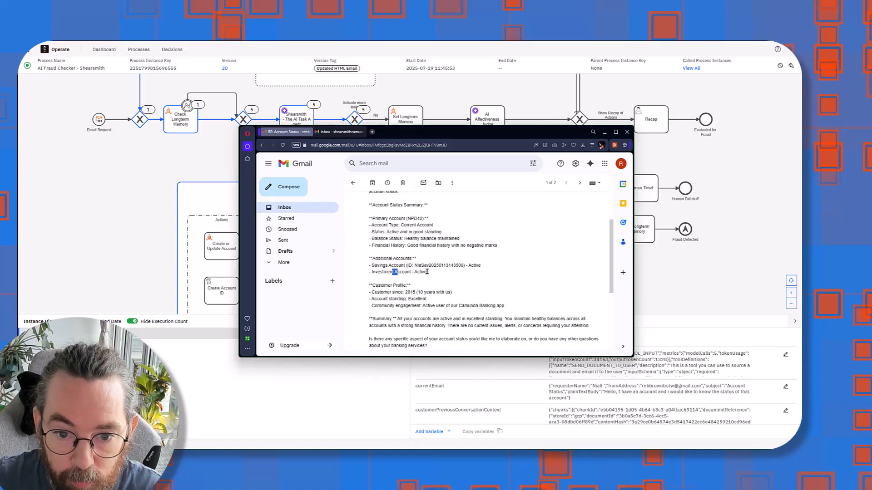
scroll(down, 3)
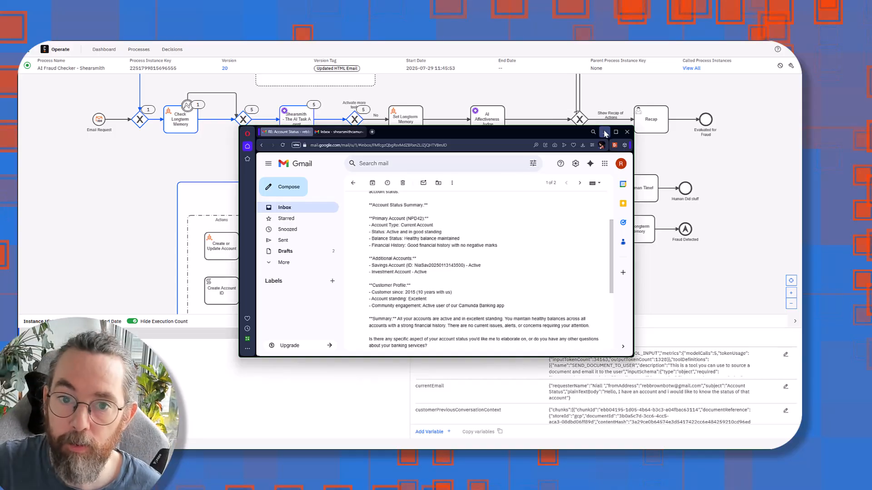
click(627, 132)
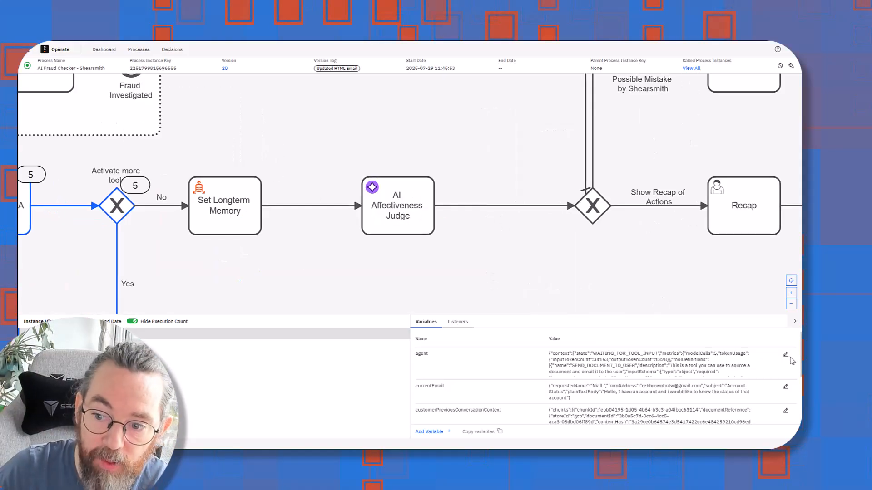
- Expand the agent variable in Operate and scroll its JSON of tool definitions and messages
click(785, 354)
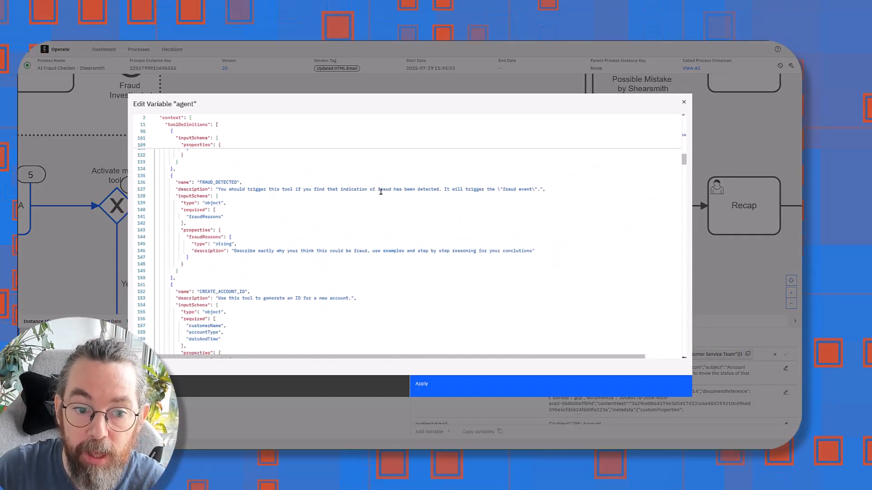
scroll(down, 3)
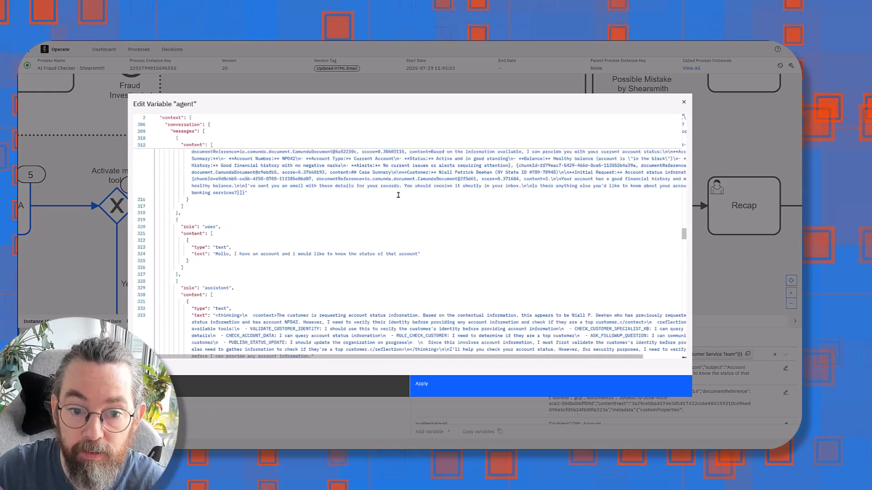
scroll(down, 3)
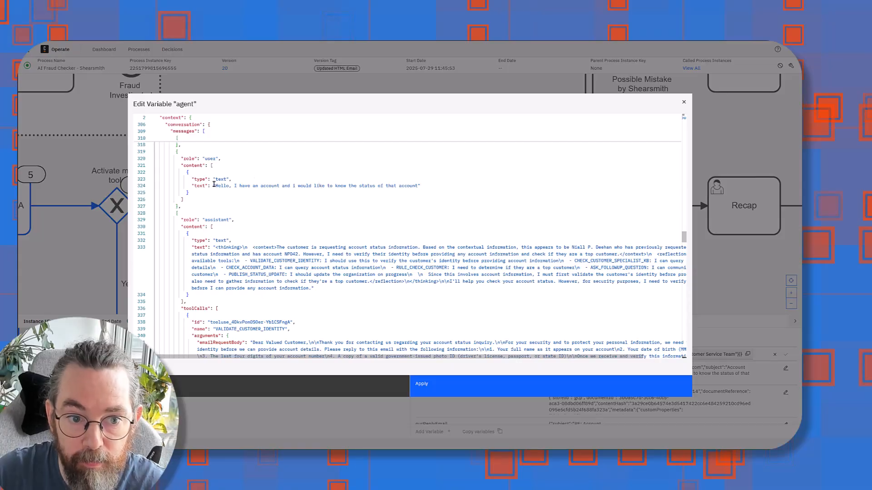
drag(346, 186, 420, 186)
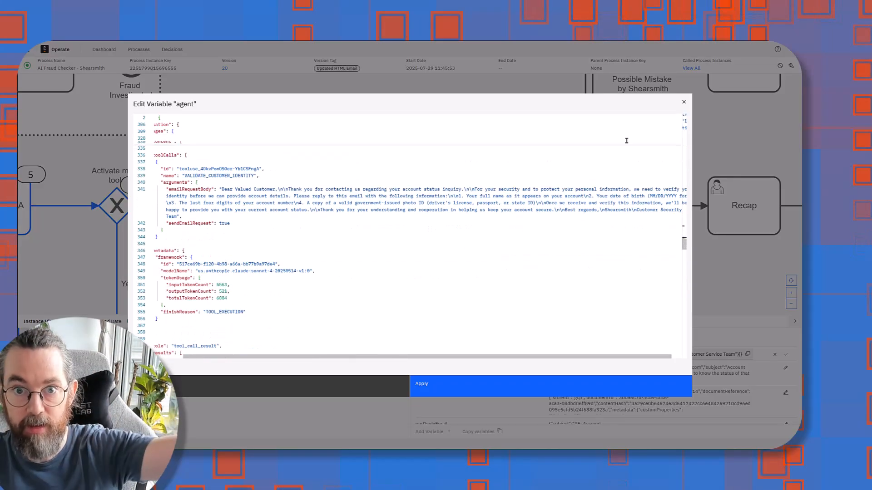
click(684, 102)
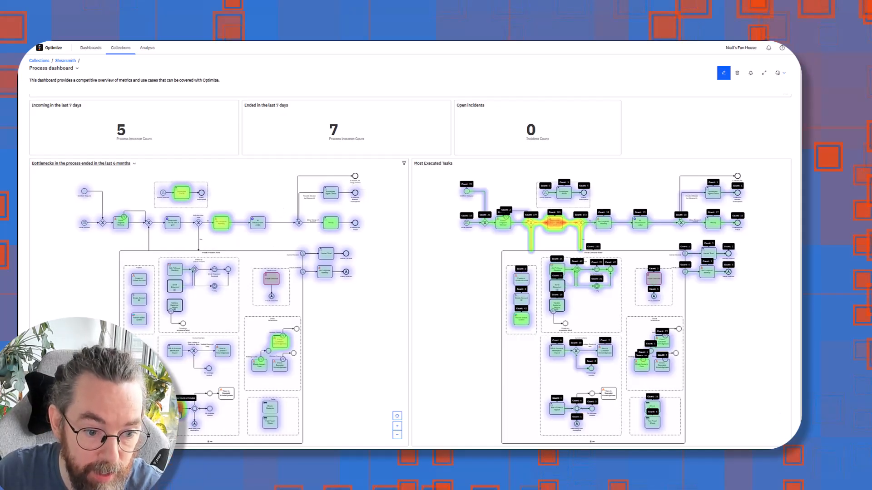
- Open the 6-month bottlenecks heatmap report and find Ask A Finance Expert averaging 1 day 16 hours
click(81, 163)
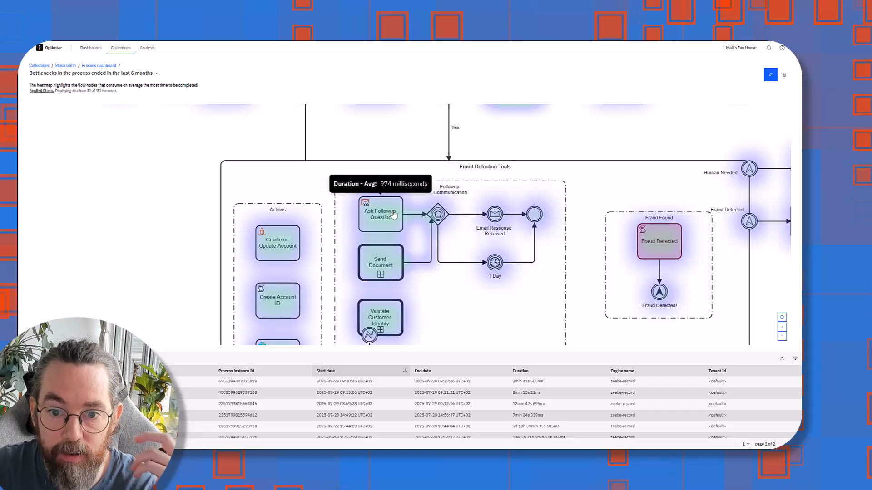
mouse_move(494, 263)
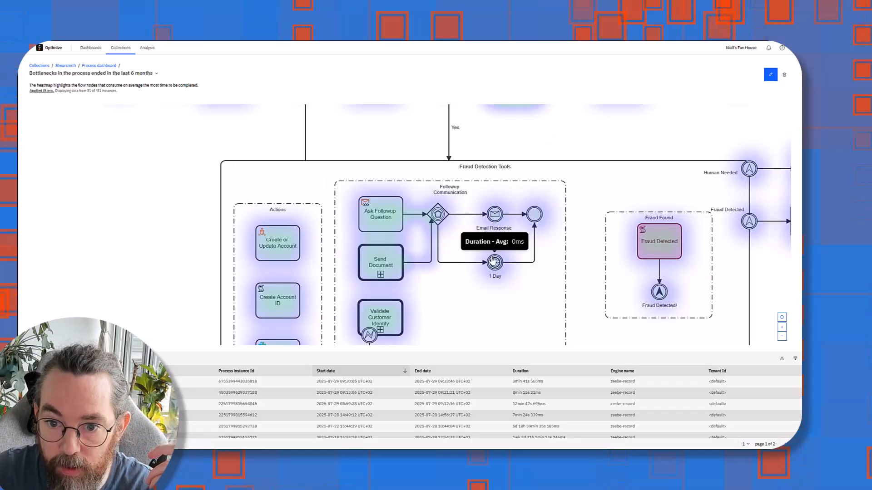
scroll(down, 3)
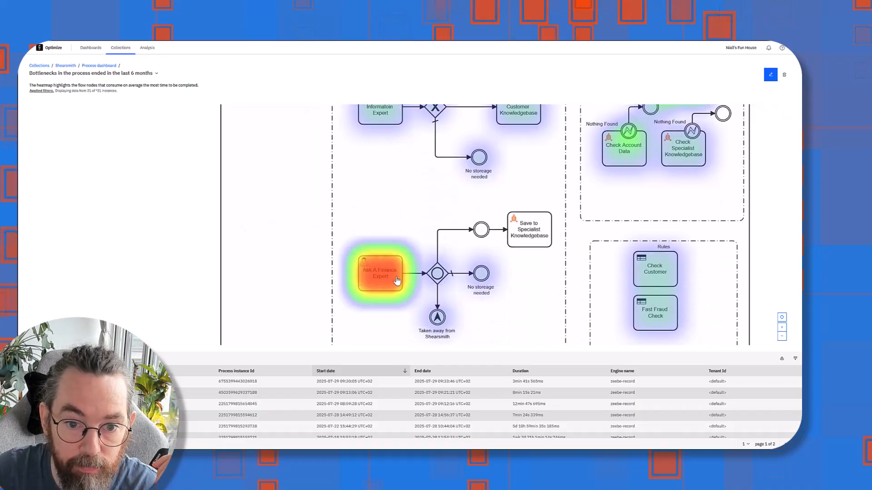
mouse_move(387, 281)
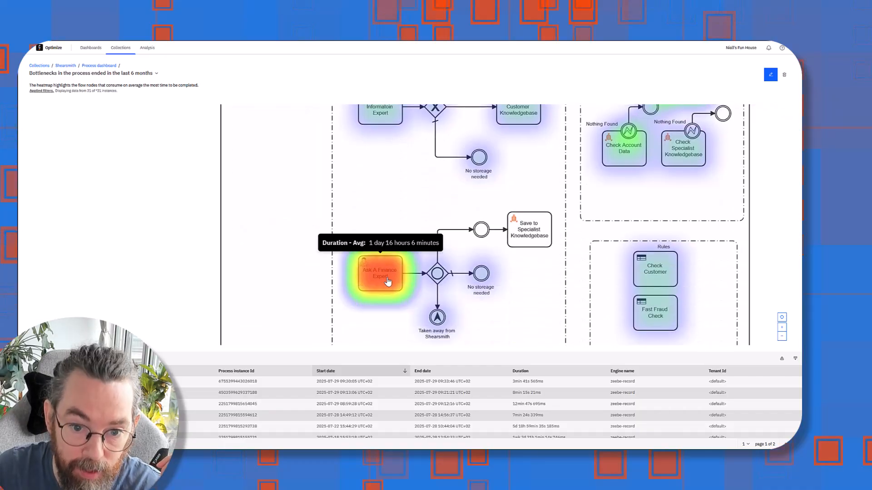